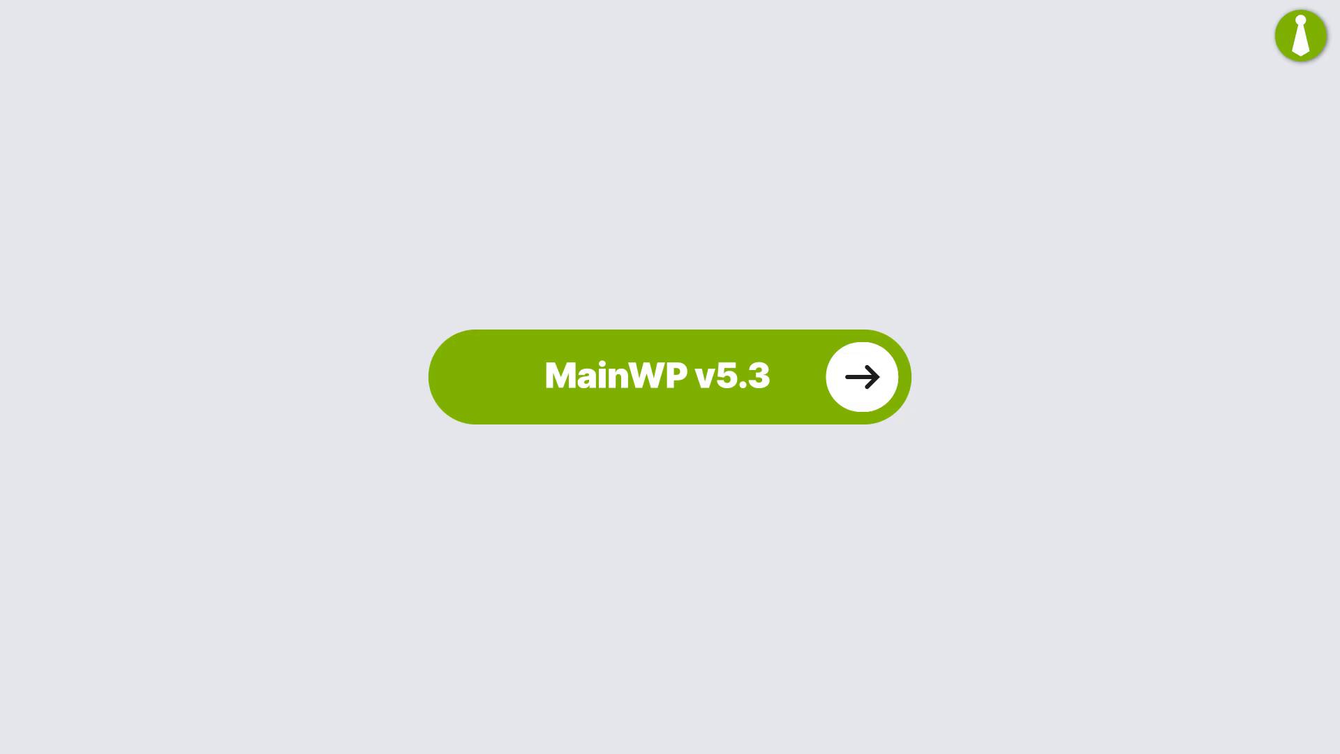
Submit the five-row Connect Multiple Sites form and review the import log of added sites.
left_click(860, 377)
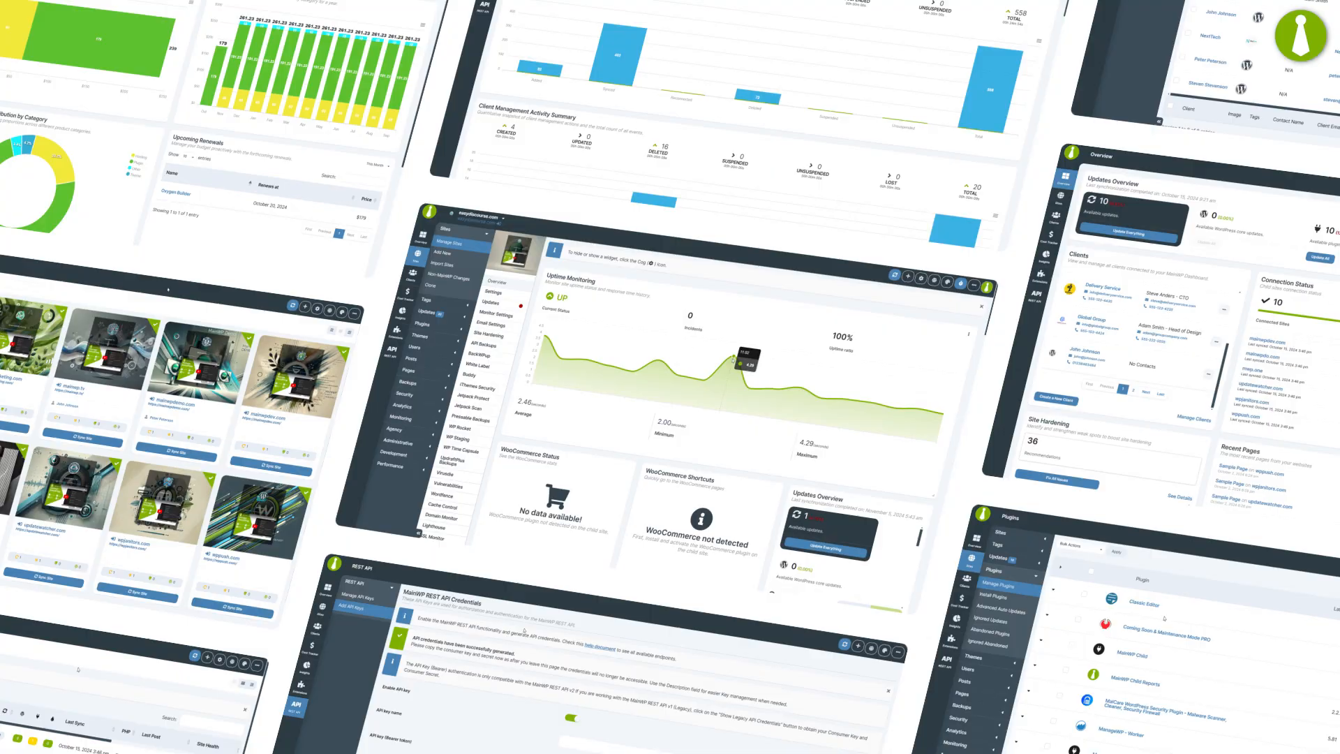
scroll("down", 3)
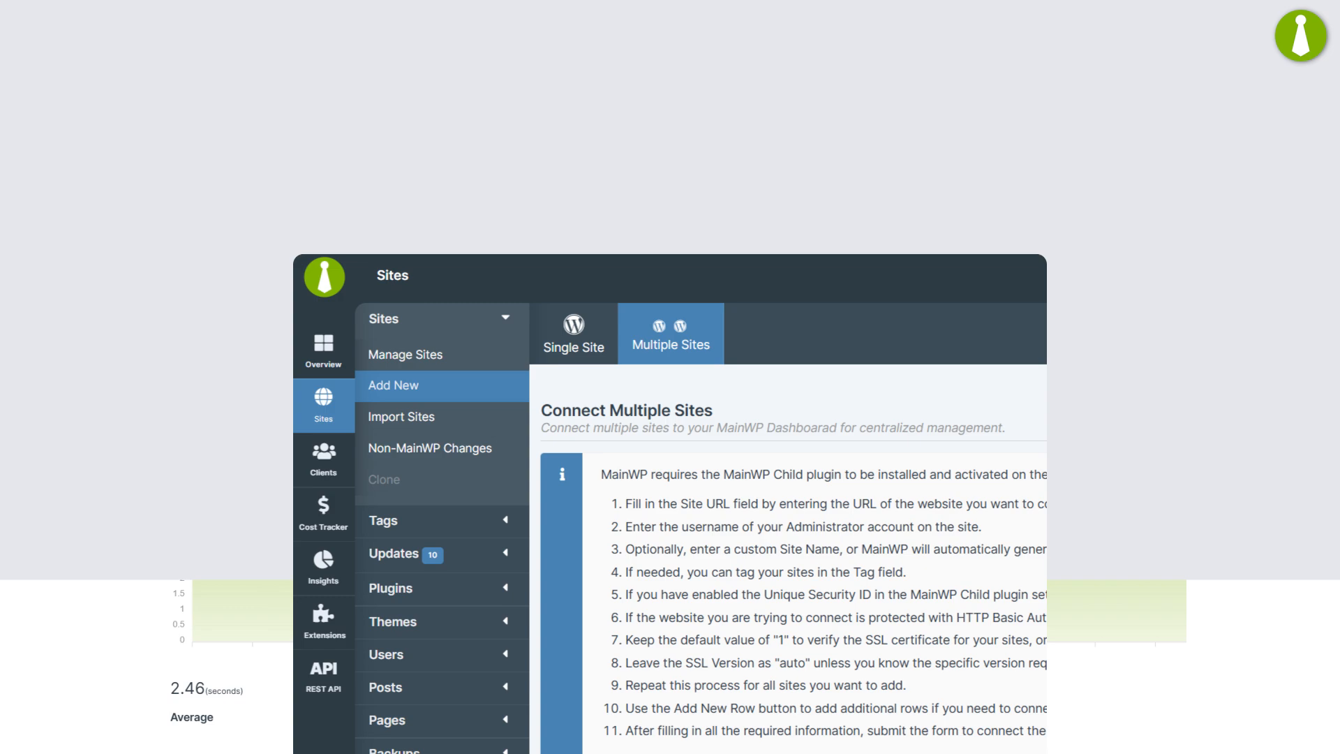
scroll("down", 3)
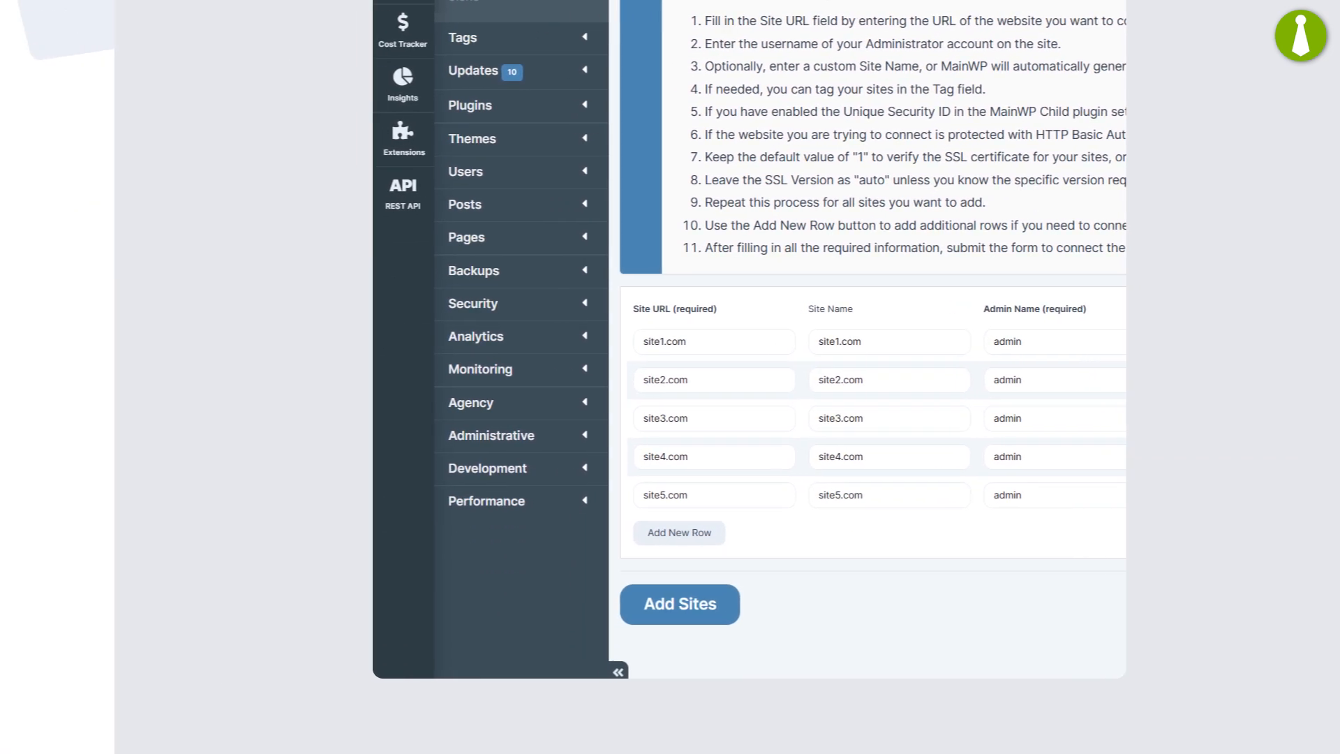
left_click(678, 604)
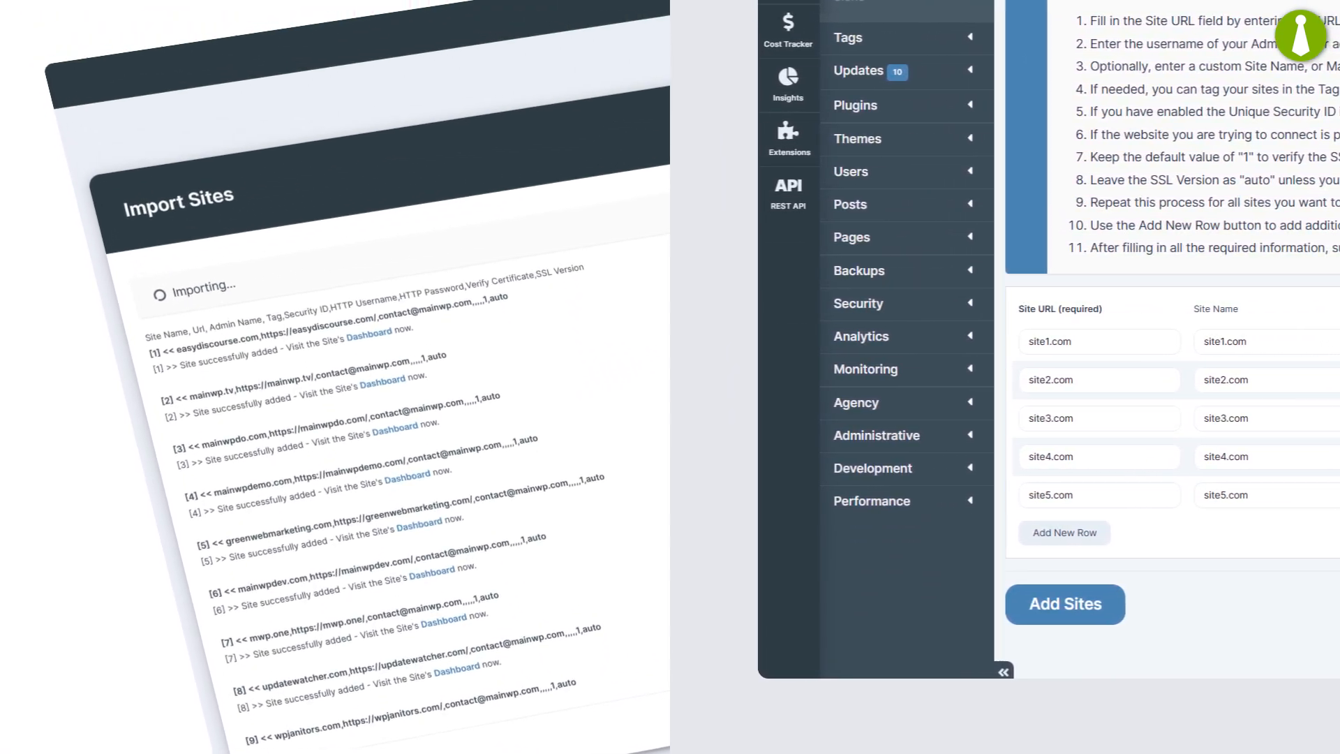